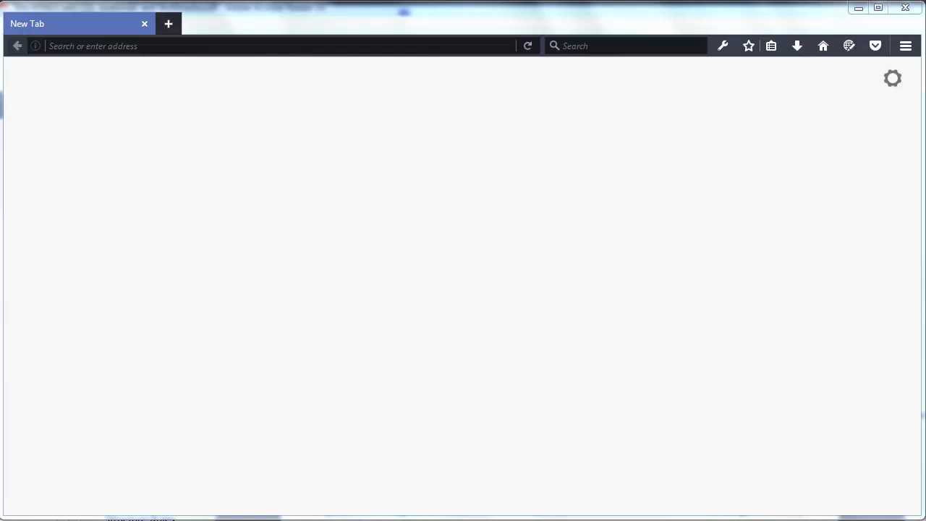
{"action": "mouse_move", "coordinate": [462, 127]}
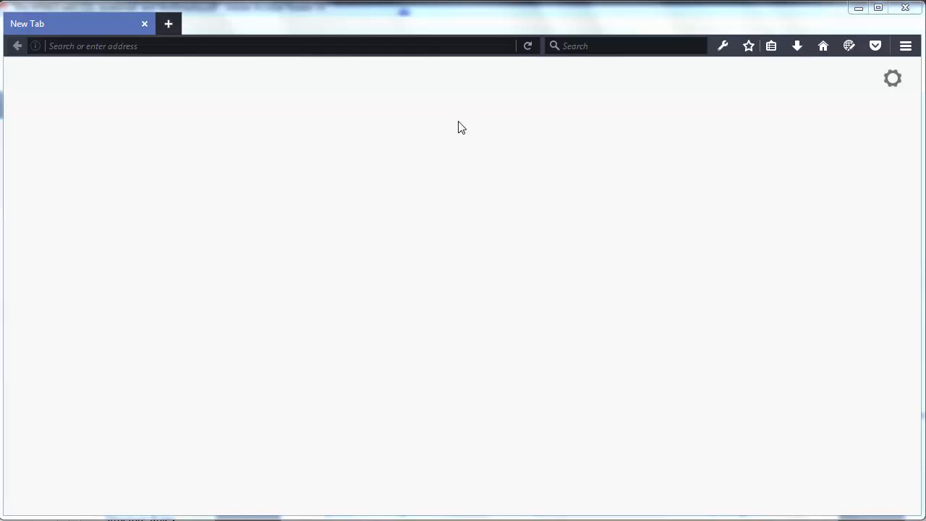
Load bing.com, then yahoo.com, then youtube.com one after another in the same tab
{"action": "type", "text": "bi"}
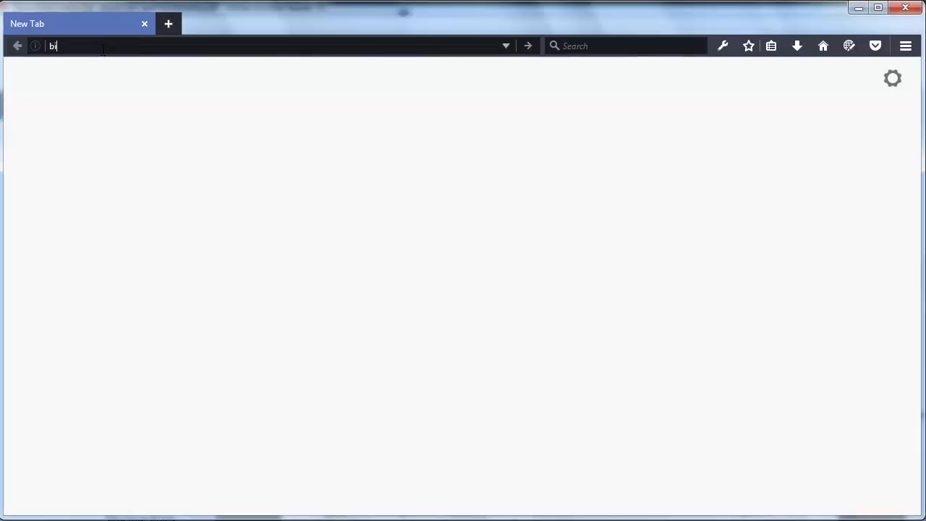
{"action": "key", "text": "Return"}
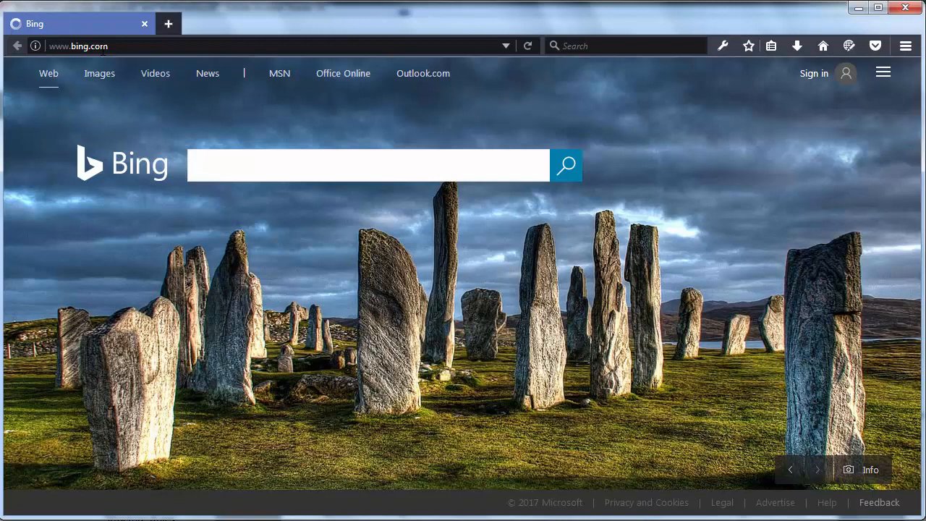
{"action": "type", "text": "ywha"}
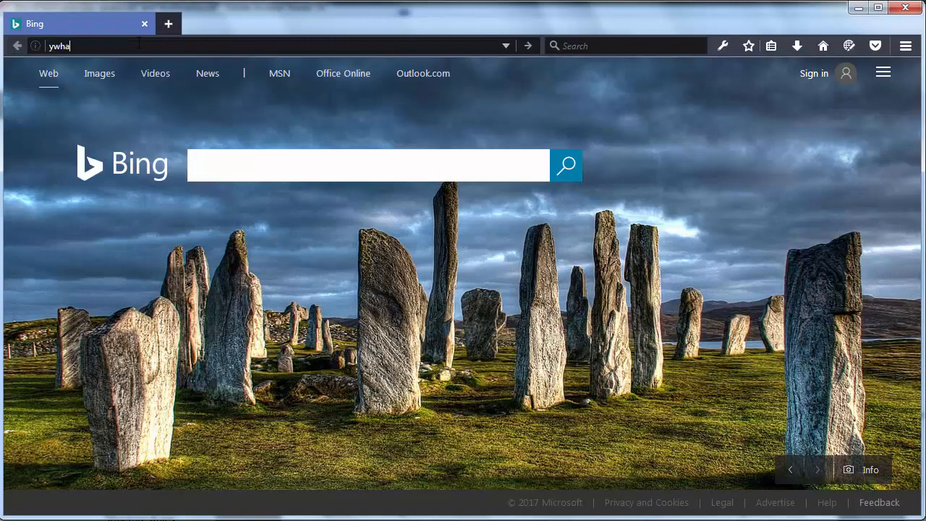
{"action": "key", "text": "Return"}
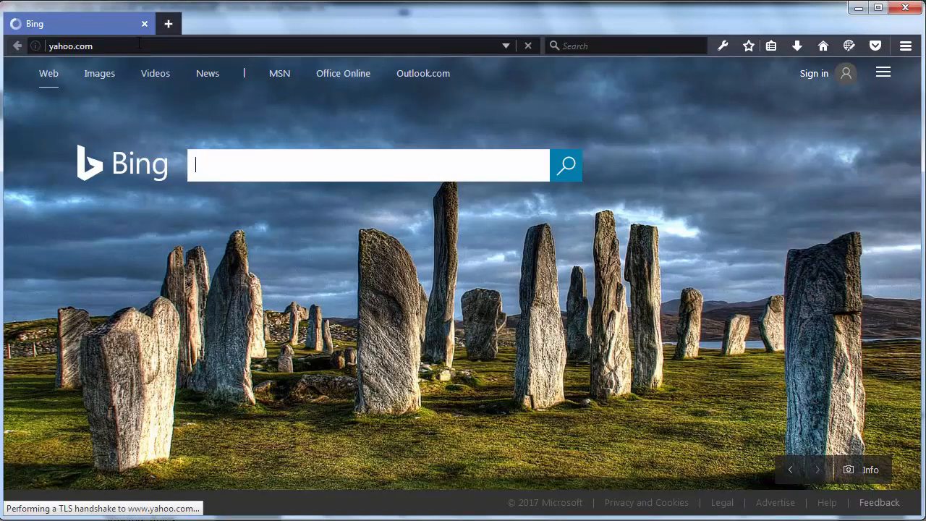
{"action": "key", "text": "Return"}
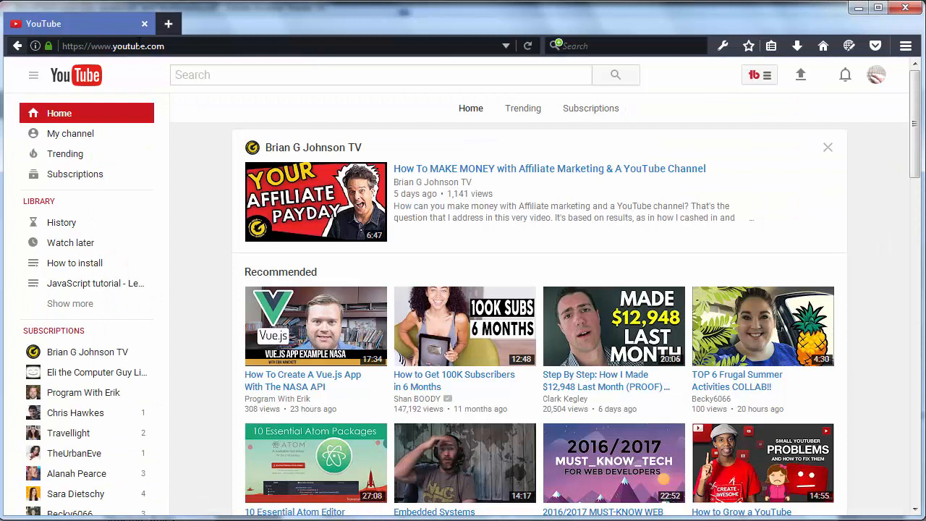
{"action": "mouse_move", "coordinate": [204, 173]}
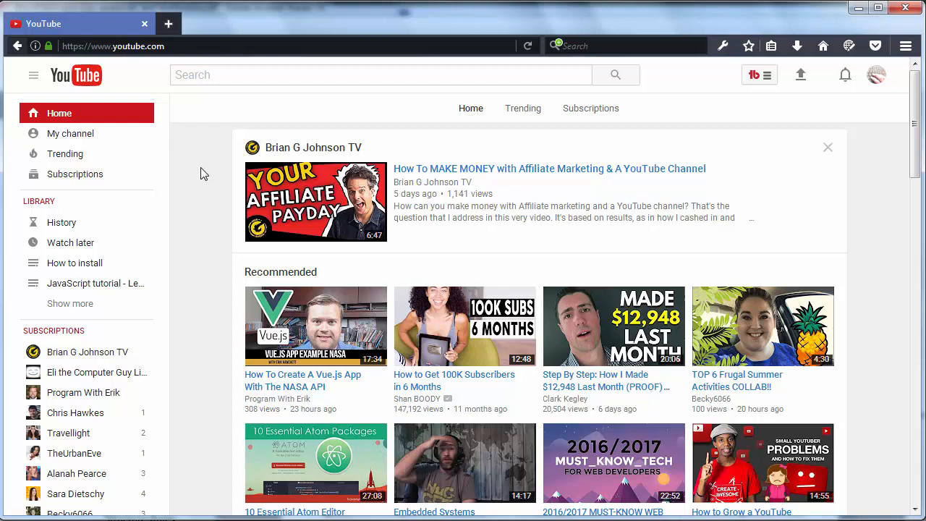
Bring up Inspect Element from the YouTube page's context menu to reach the Console
{"action": "right_click", "coordinate": [205, 172]}
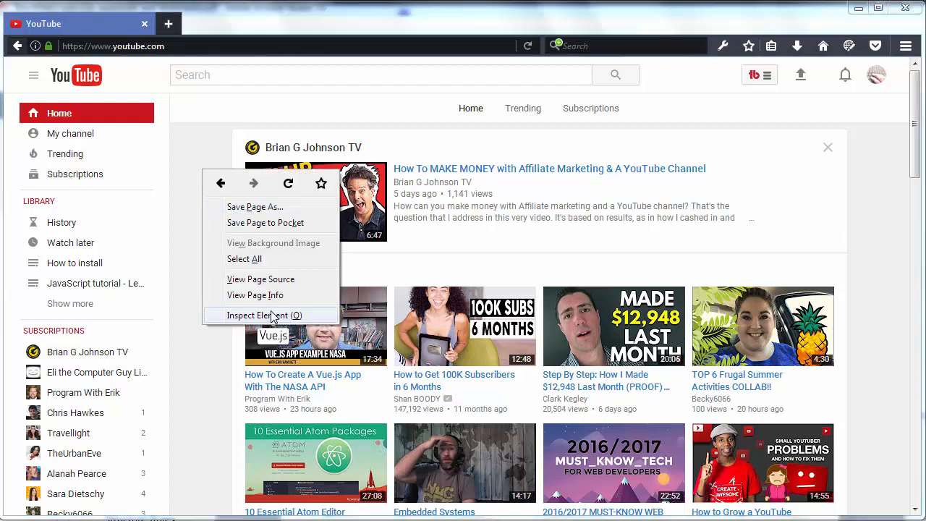
{"action": "left_click", "coordinate": [263, 316]}
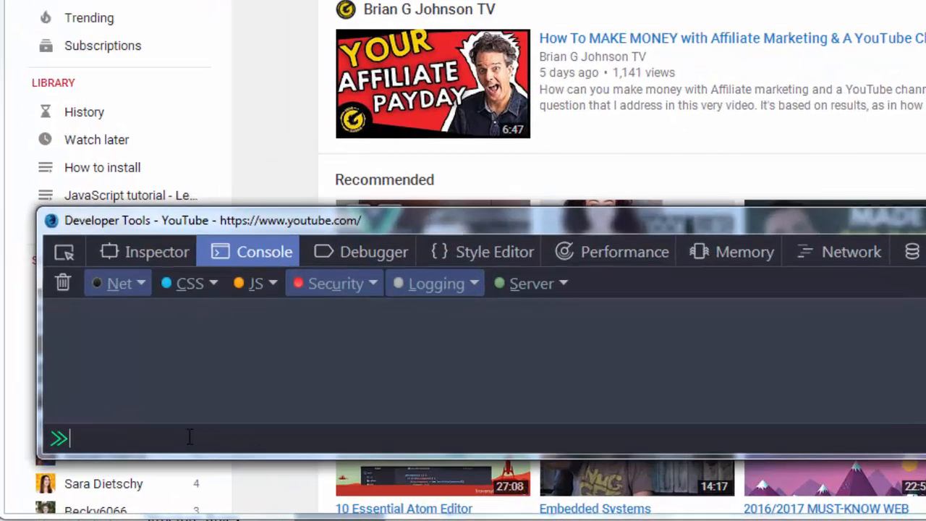
Run history.length in the Web Console; it returns 3 for the visited pages
{"action": "type", "text": "history"}
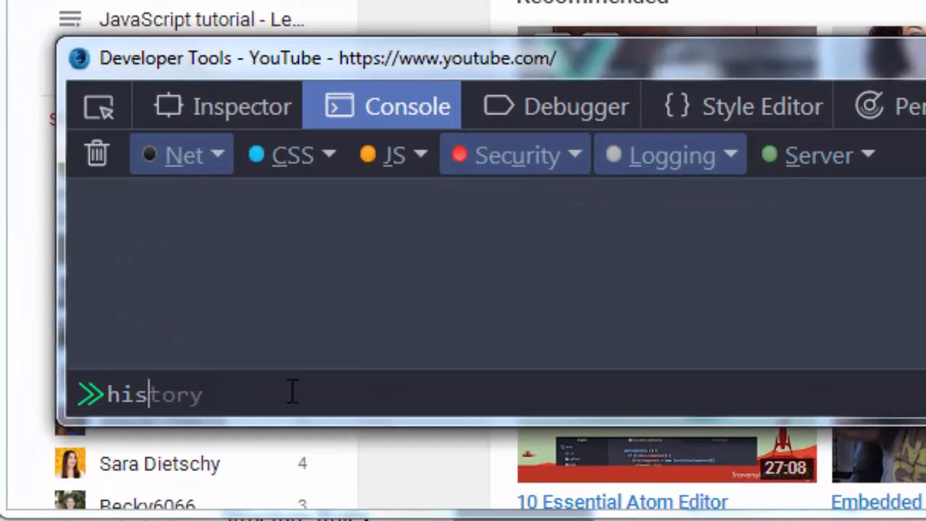
{"action": "type", "text": ".length"}
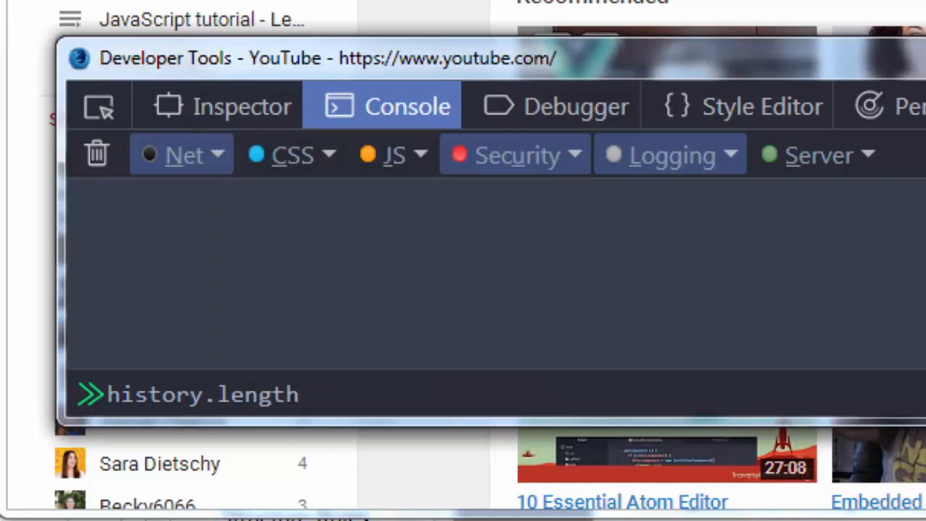
{"action": "key", "text": "Return"}
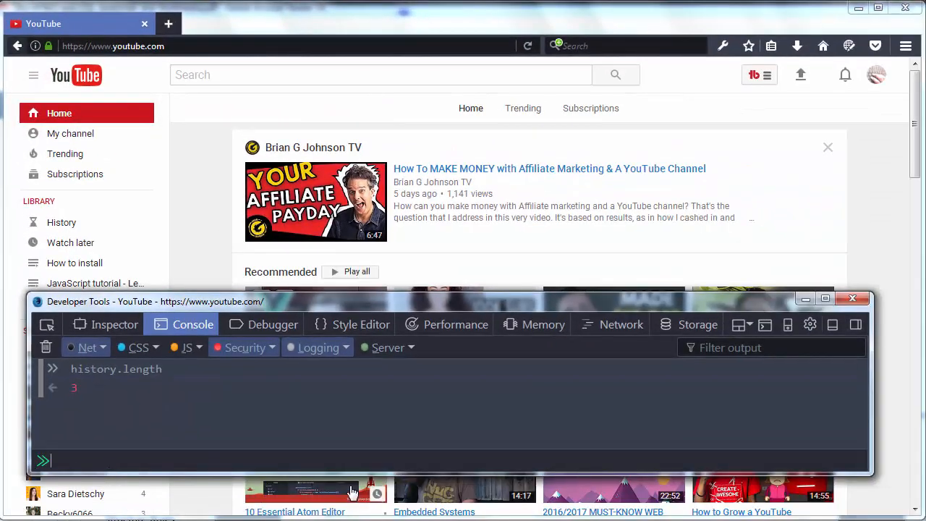
Run history.back() in the Console so the tab returns to the Yahoo home page
{"action": "type", "text": "hito"}
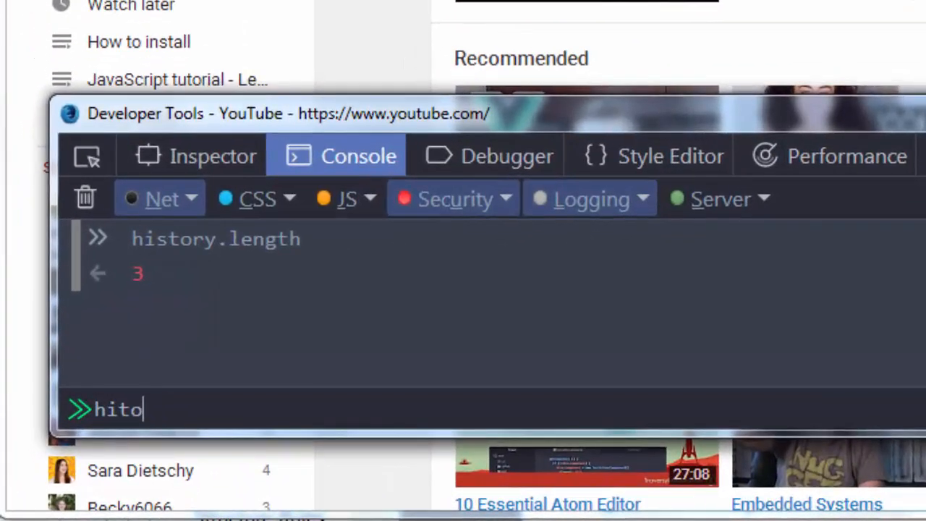
{"action": "type", "text": "history."}
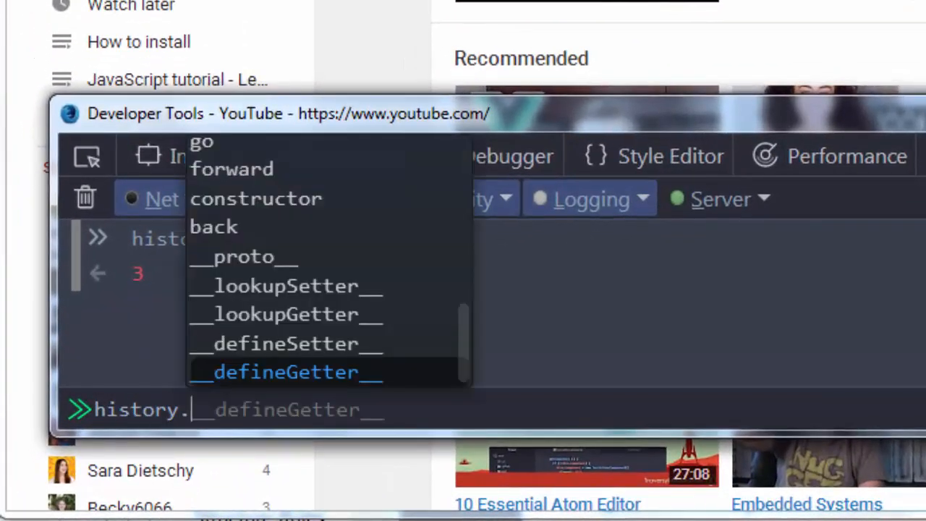
{"action": "type", "text": "bak"}
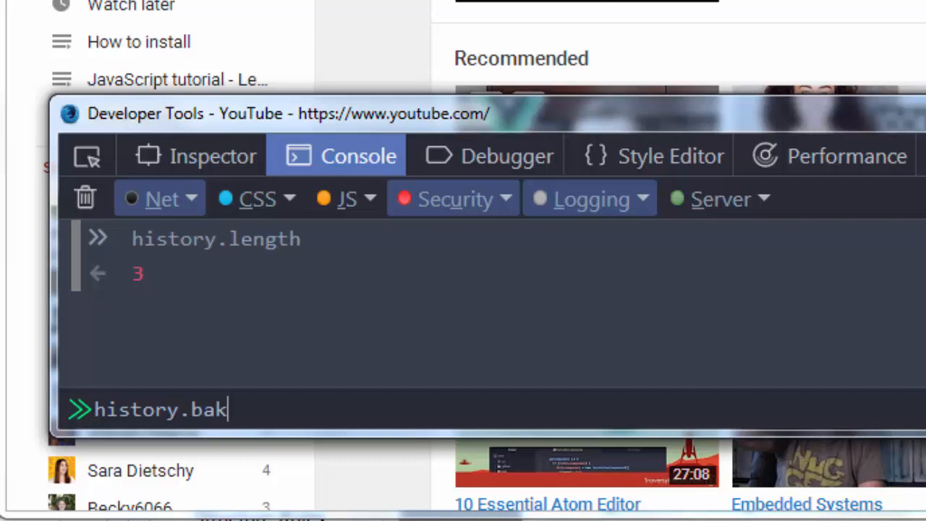
{"action": "type", "text": "ck()"}
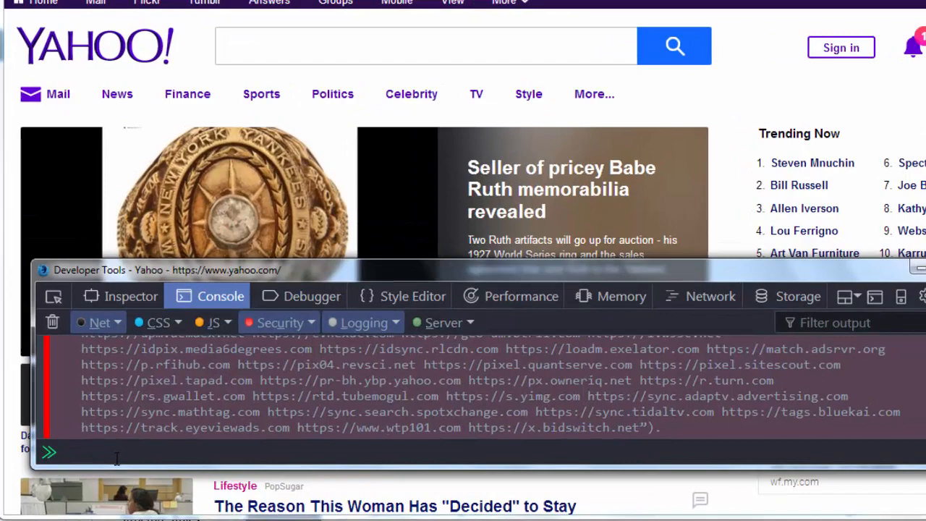
Run history.forward() in the Console so the tab returns to YouTube
{"action": "type", "text": "history.forwar"}
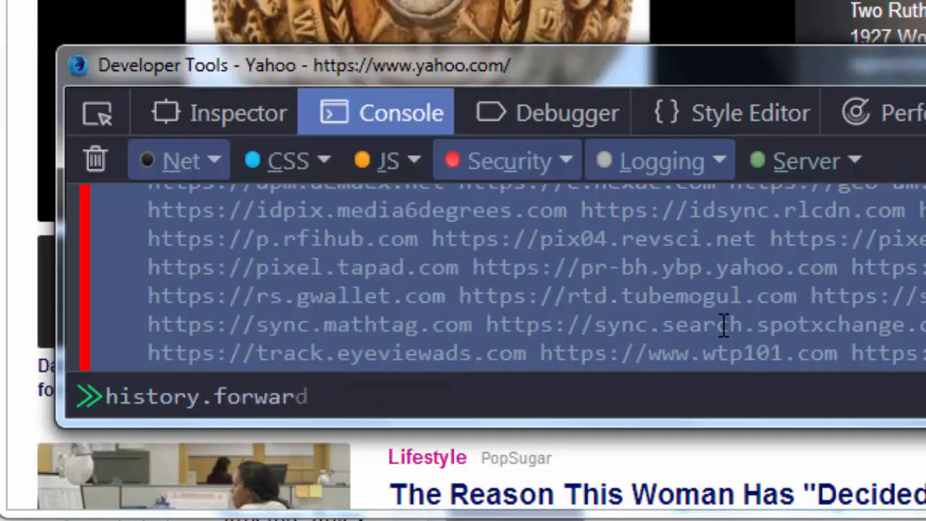
{"action": "key", "text": "Return"}
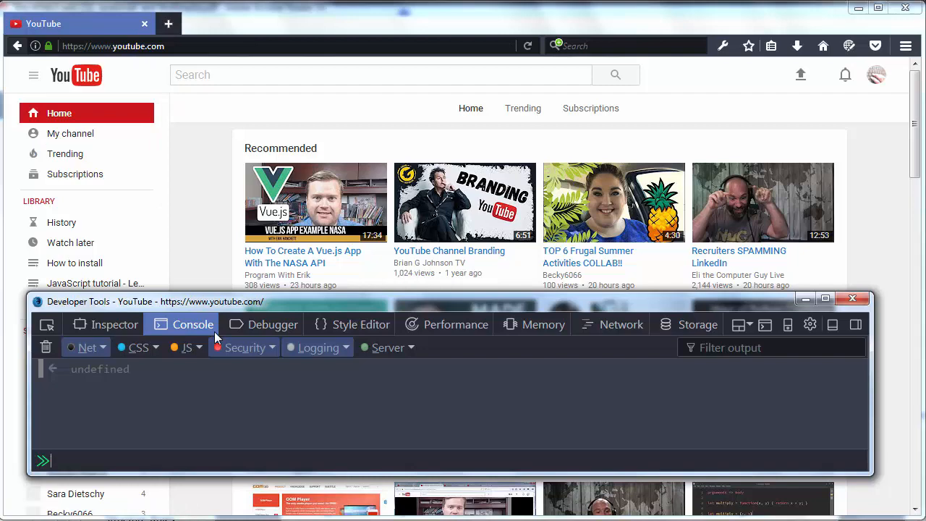
{"action": "mouse_move", "coordinate": [194, 324]}
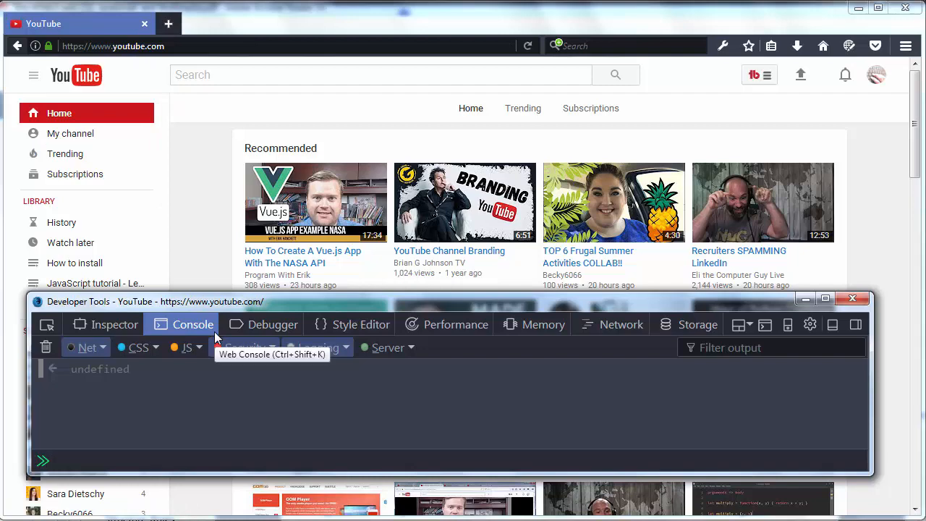
Refocus the Console input and clear the stray go() text from the entry
{"action": "type", "text": "google_js_reporting_queue"}
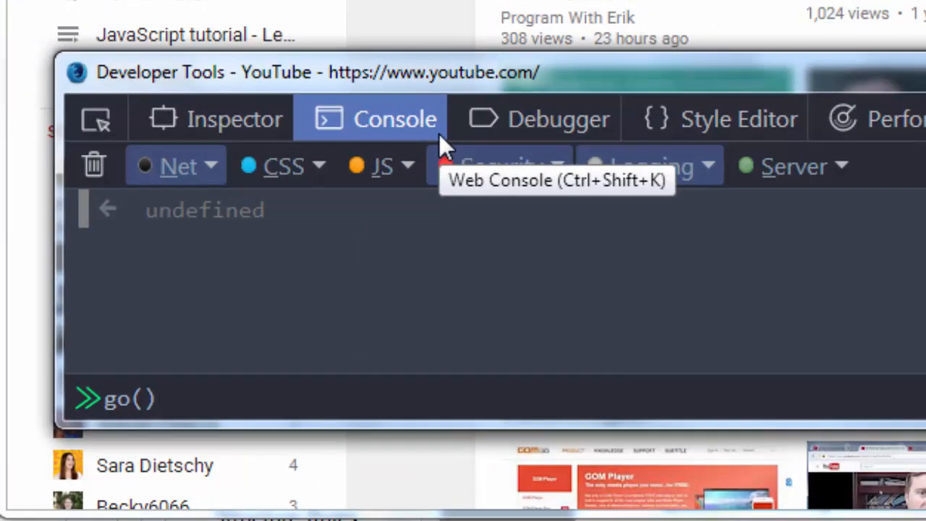
{"action": "left_click", "coordinate": [130, 399]}
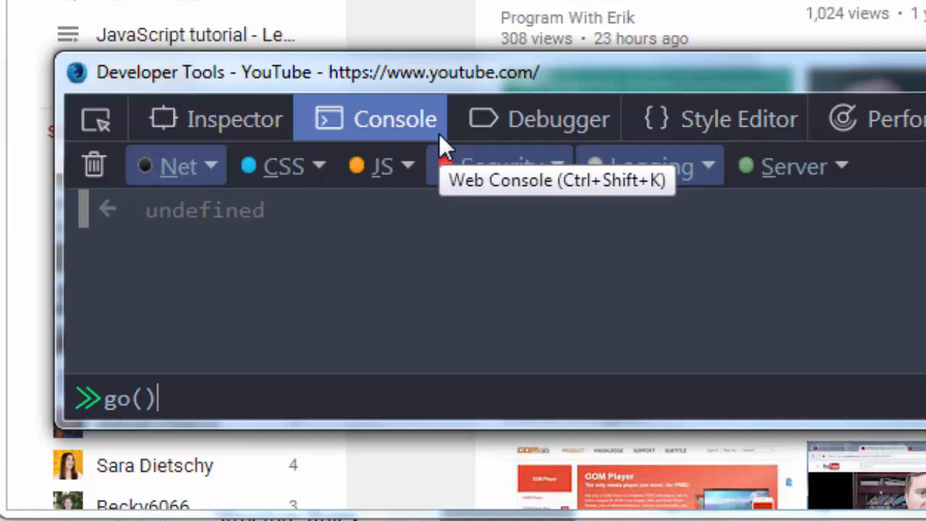
{"action": "key", "text": "Backspace"}
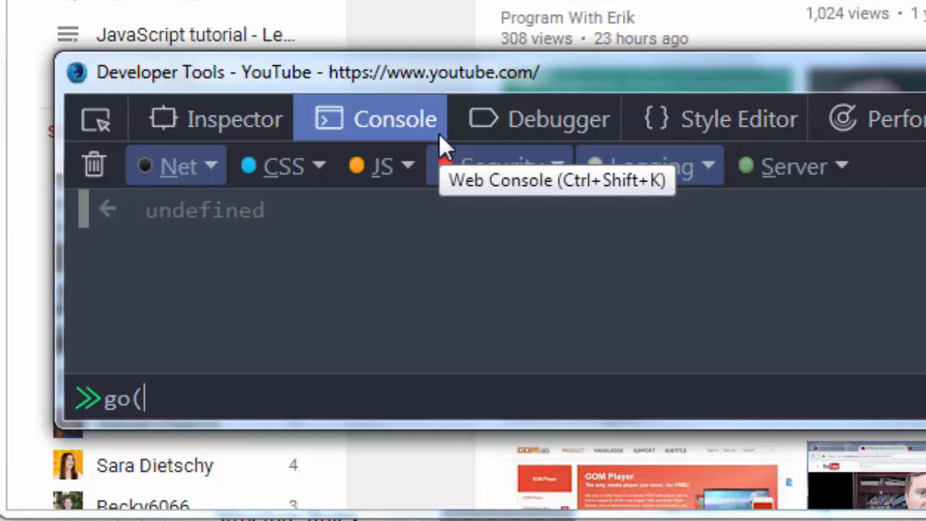
{"action": "key", "text": "ctrl+a"}
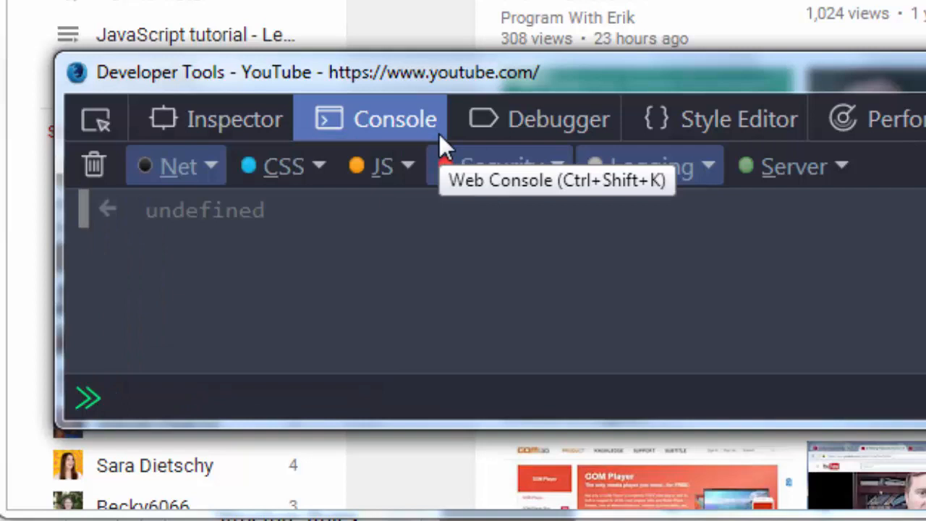
Run history.go(-2) so the tab jumps back two entries to the Bing home page
{"action": "type", "text": "history"}
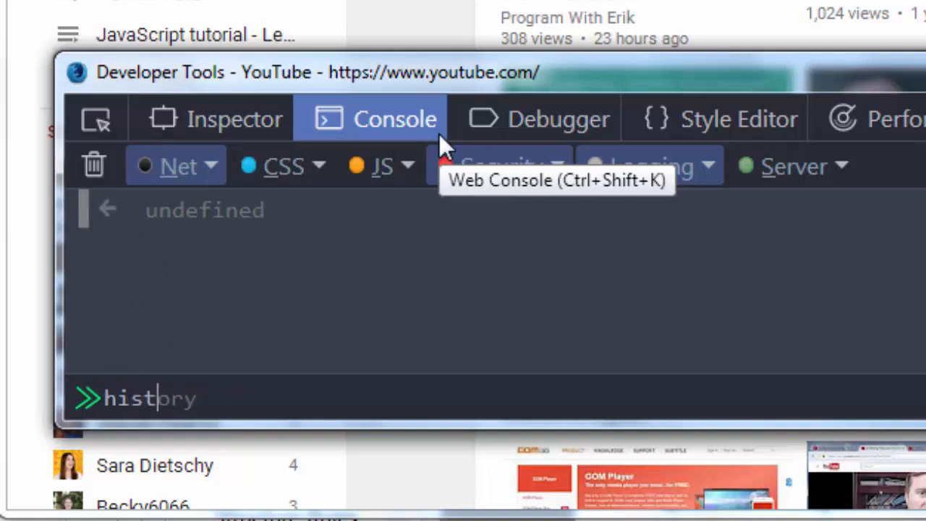
{"action": "type", "text": ".go("}
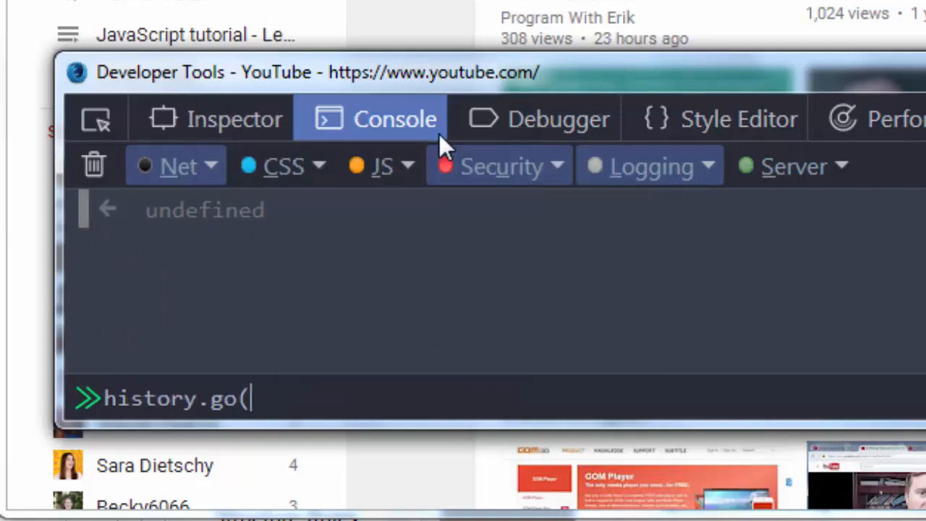
{"action": "type", "text": "-2"}
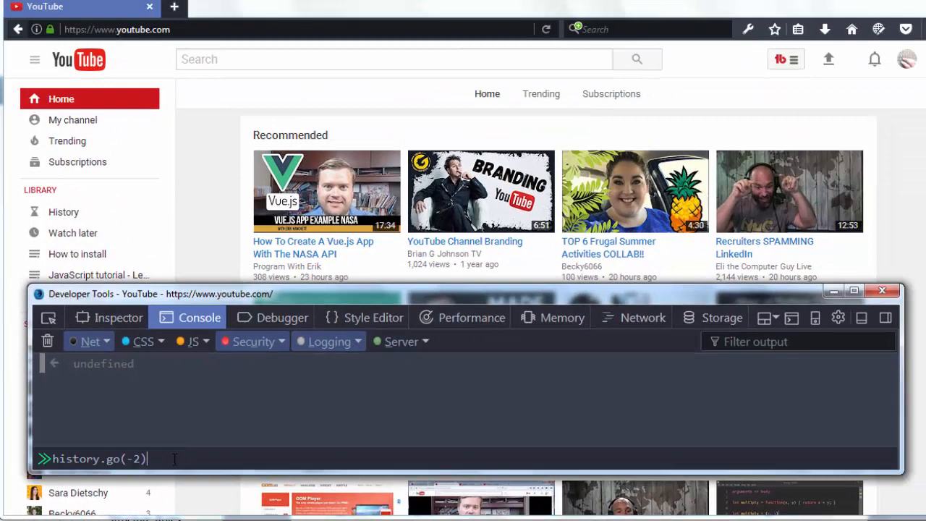
{"action": "key", "text": "Return"}
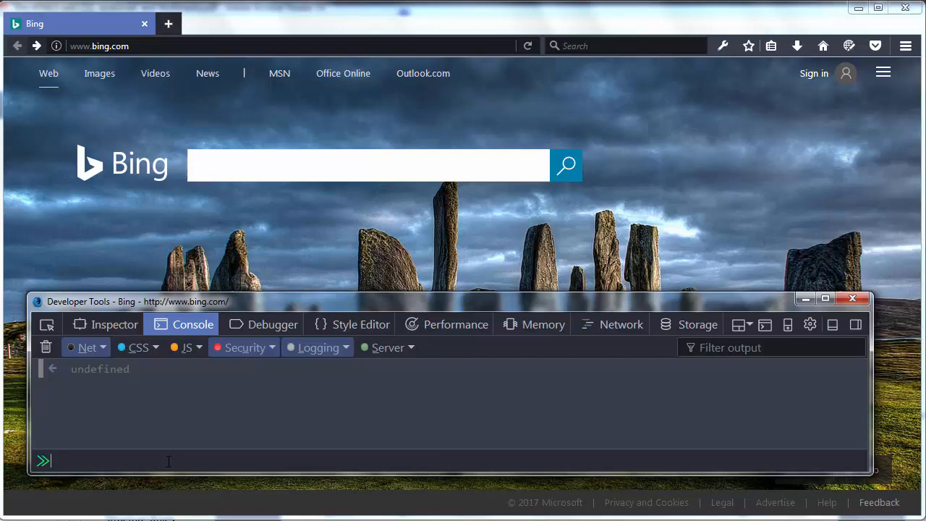
Run history.go(2) so the tab jumps two entries forward from Bing to YouTube
{"action": "type", "text": "history.go"}
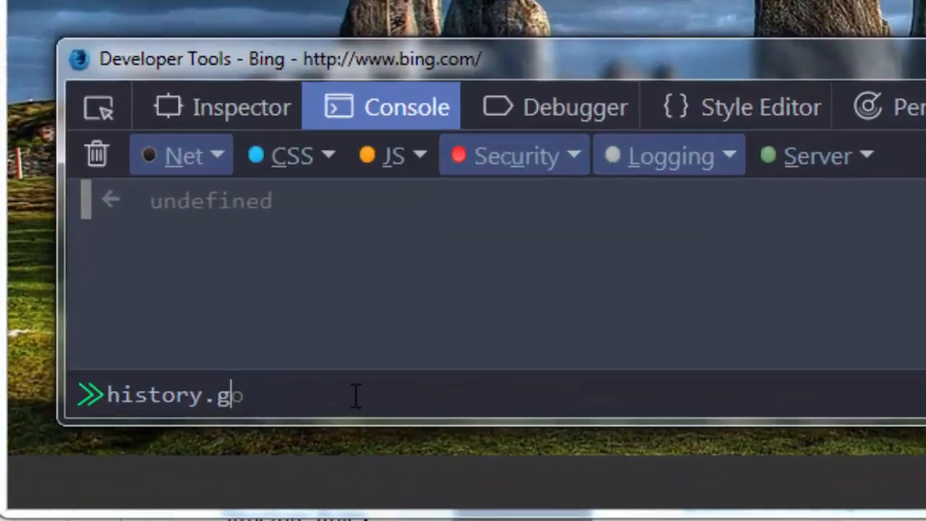
{"action": "type", "text": "o("}
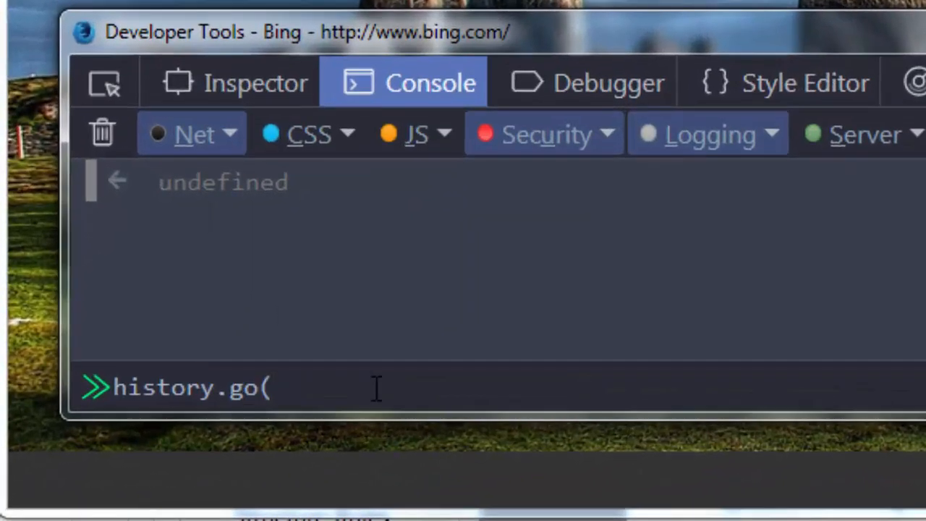
{"action": "type", "text": "2)"}
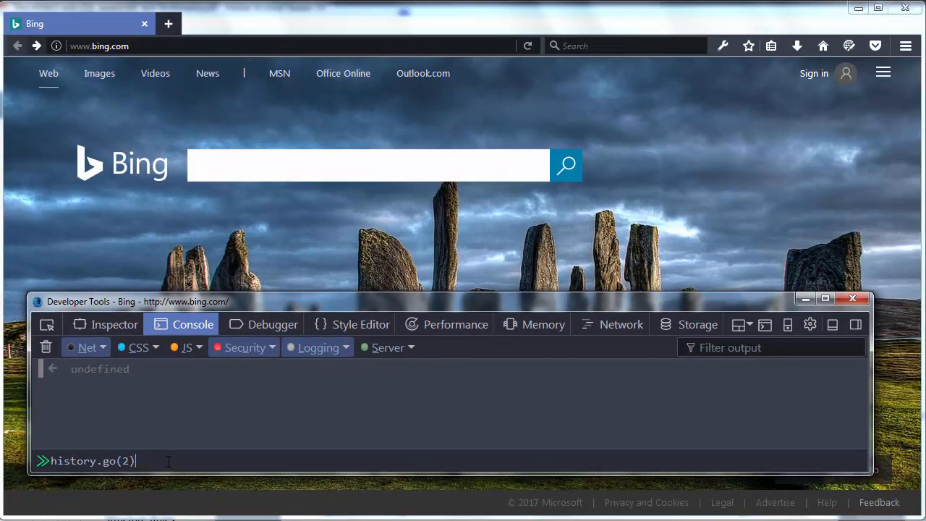
{"action": "key", "text": "Return"}
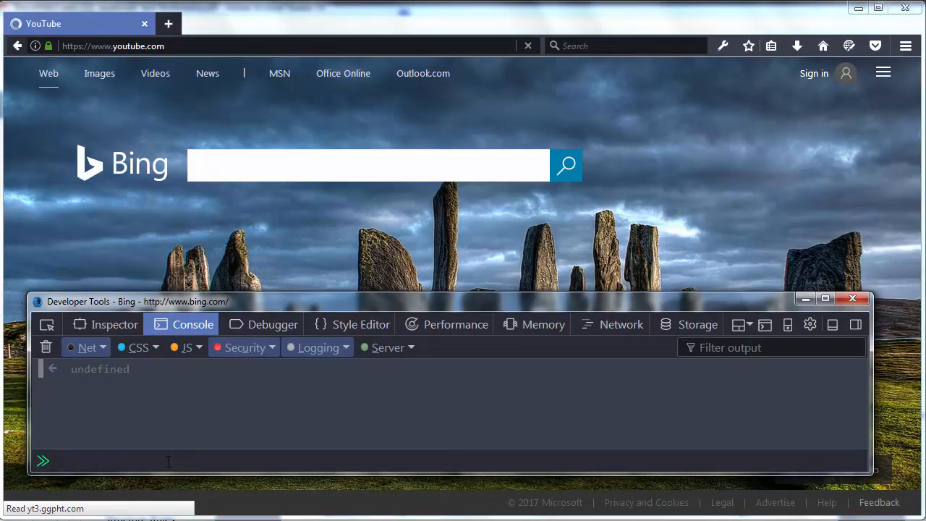